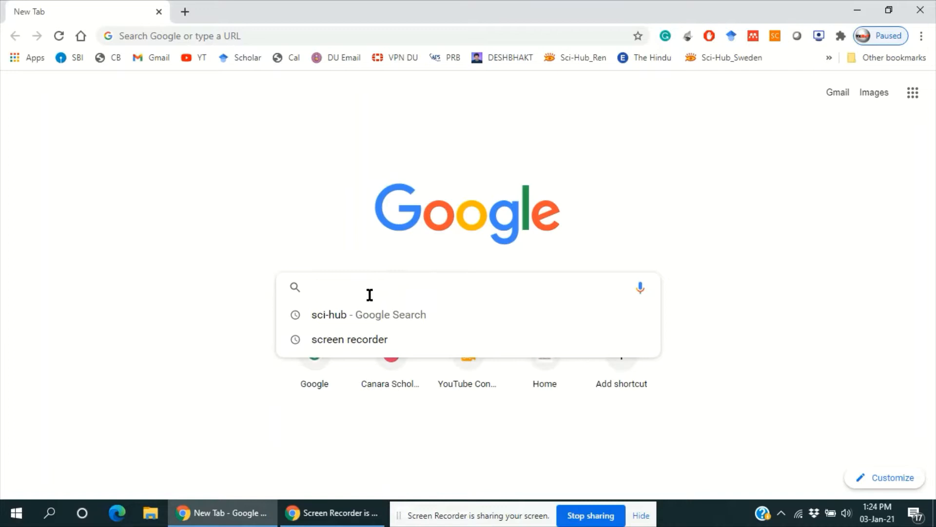
Search Google for sci-hub to list the Sci-Hub site in the results
{"action": "left_click", "coordinate": [368, 315]}
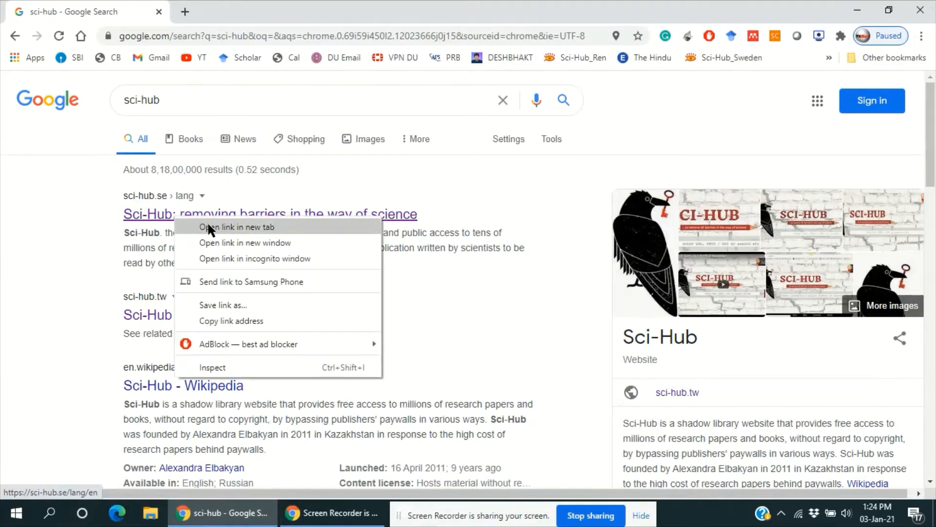
Open the Sci-Hub result in a new tab and switch to the sci-hub.do homepage
{"action": "left_click", "coordinate": [238, 227]}
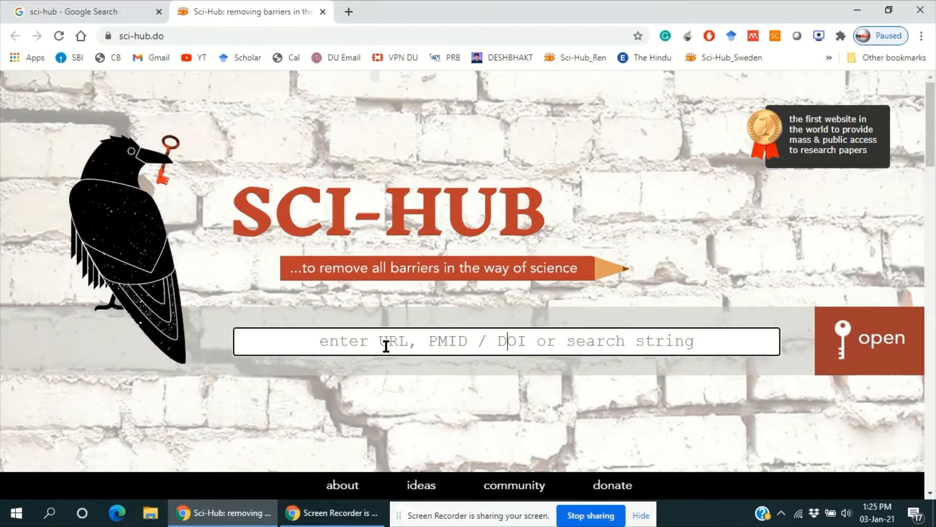
{"action": "mouse_move", "coordinate": [507, 342]}
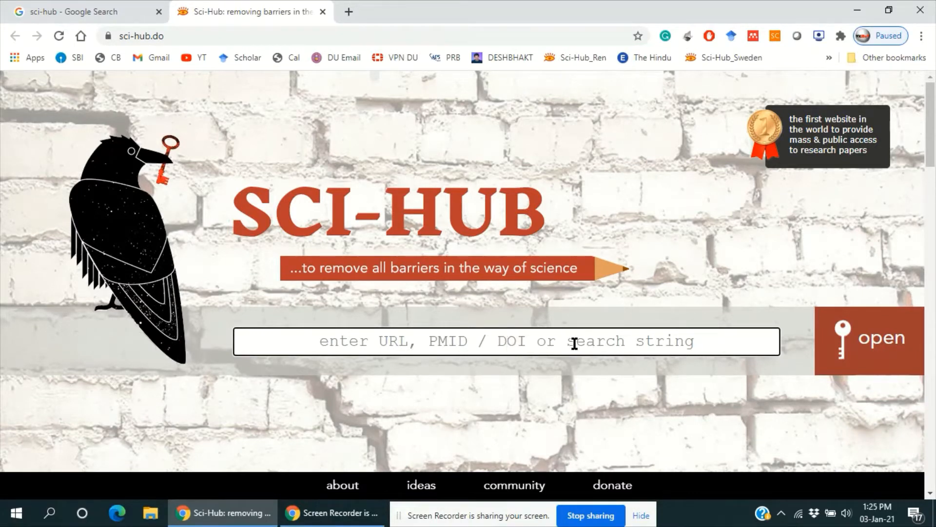
{"action": "mouse_move", "coordinate": [872, 355]}
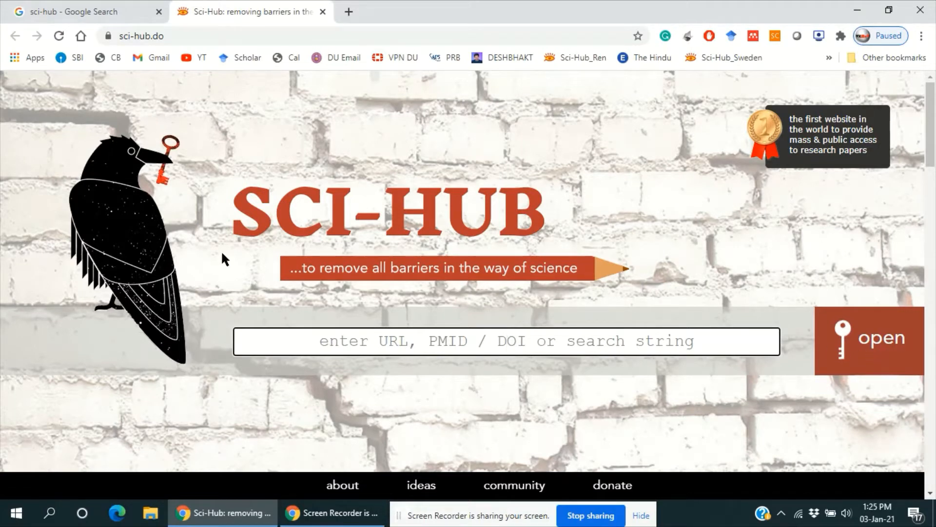
{"action": "left_click", "coordinate": [506, 341]}
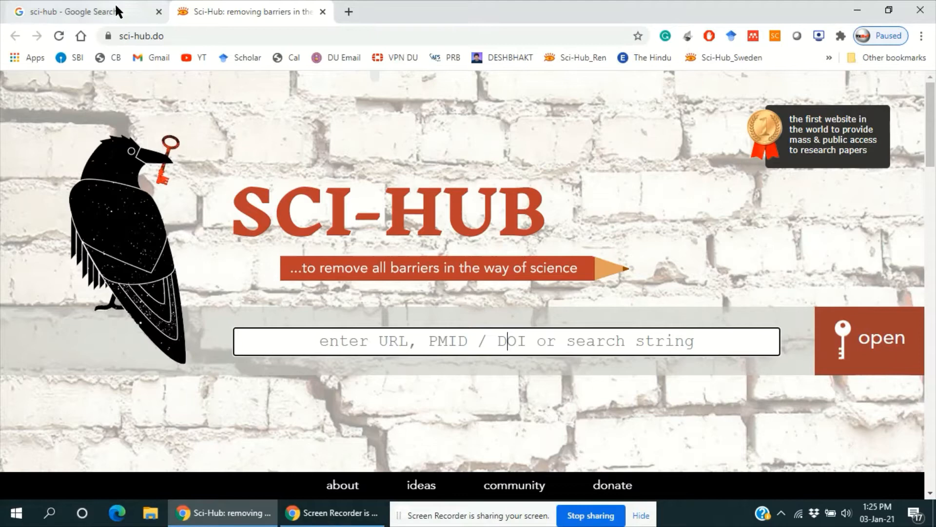
{"action": "mouse_move", "coordinate": [71, 12]}
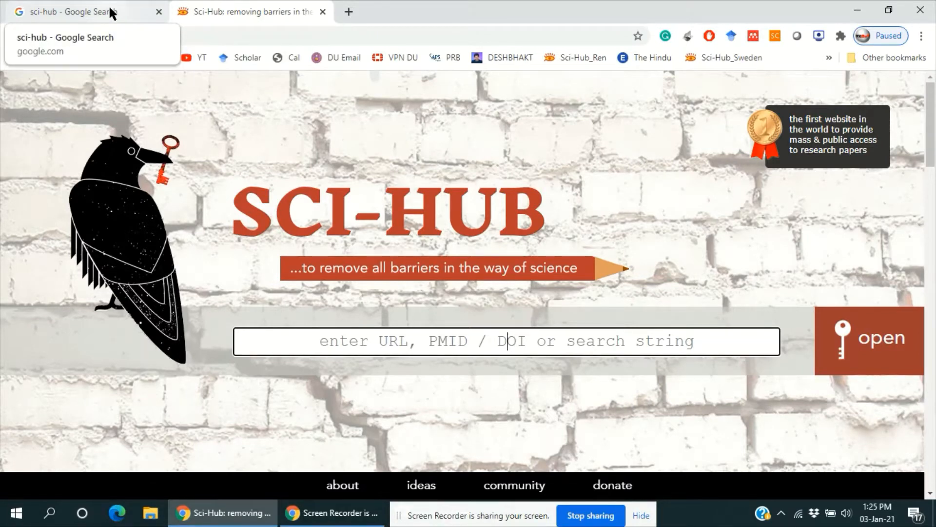
Search Google Scholar for xas and locate the energy-dispersive absorption spectroscopy article
{"action": "left_click", "coordinate": [71, 11]}
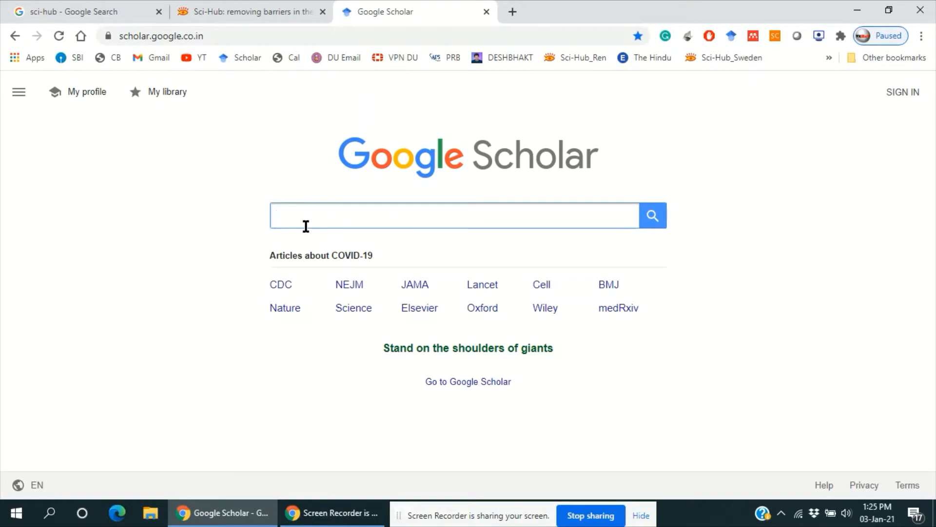
{"action": "type", "text": "xas"}
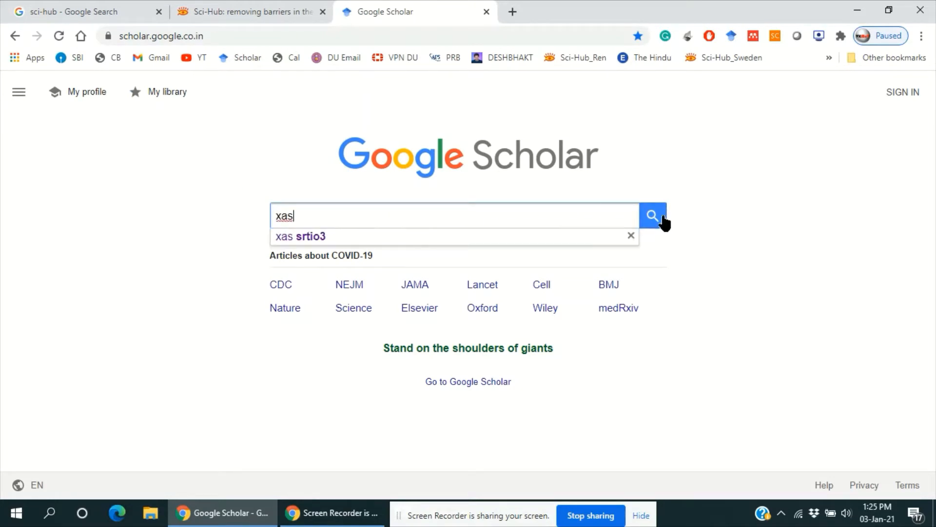
{"action": "left_click", "coordinate": [652, 216]}
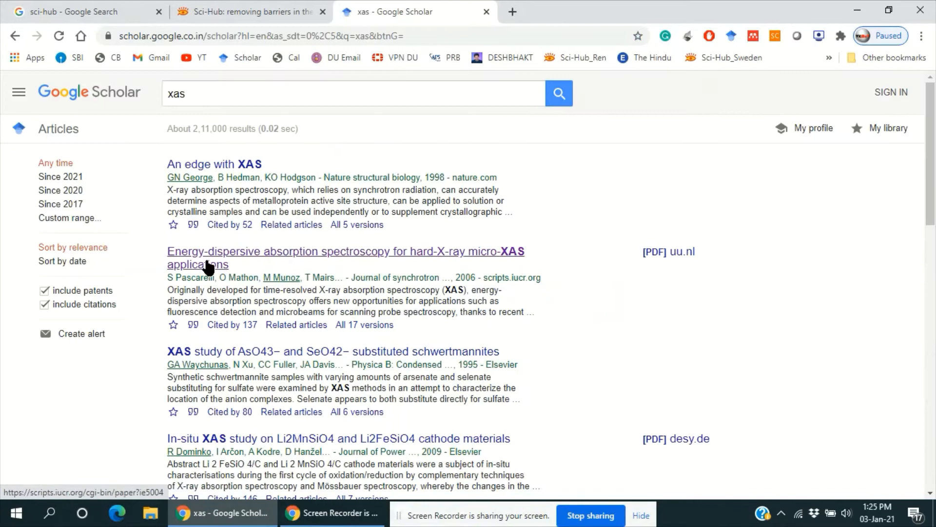
{"action": "scroll", "scroll_direction": "down", "scroll_amount": 3}
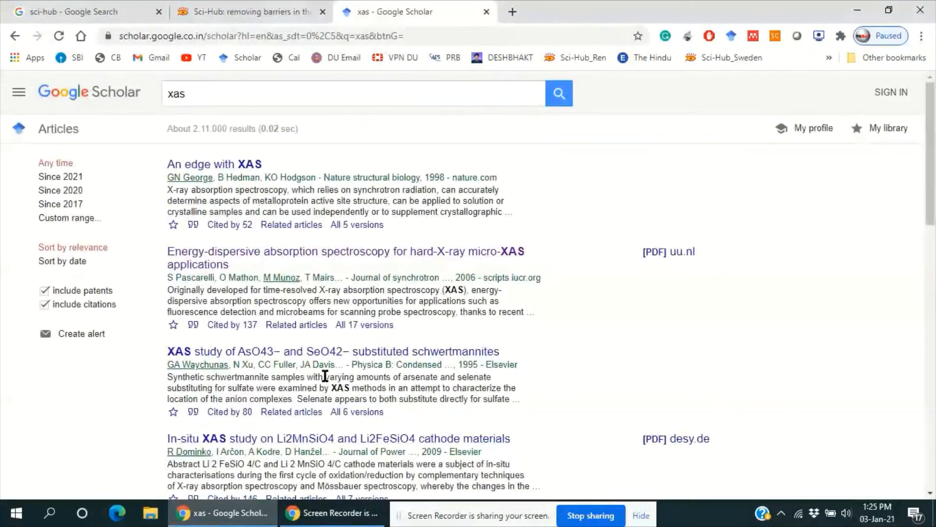
{"action": "scroll", "scroll_direction": "down", "scroll_amount": 3}
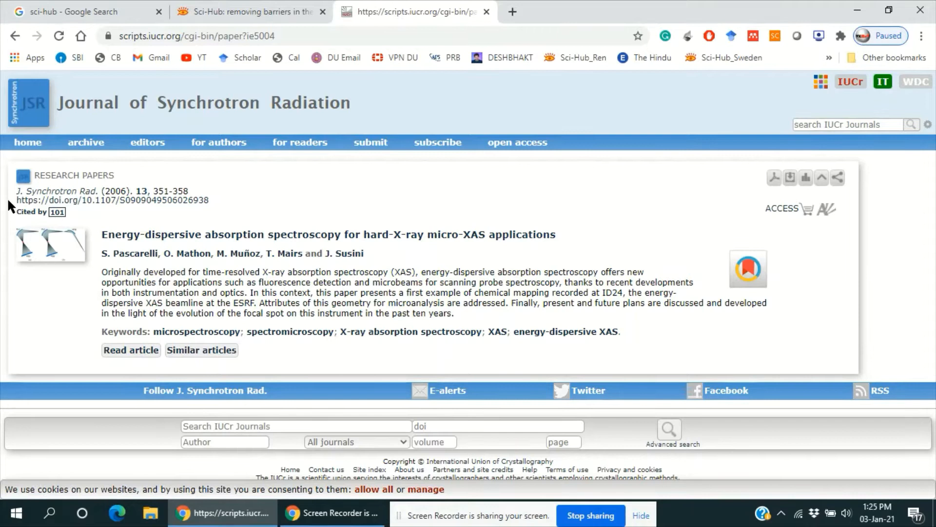
{"action": "mouse_move", "coordinate": [64, 200]}
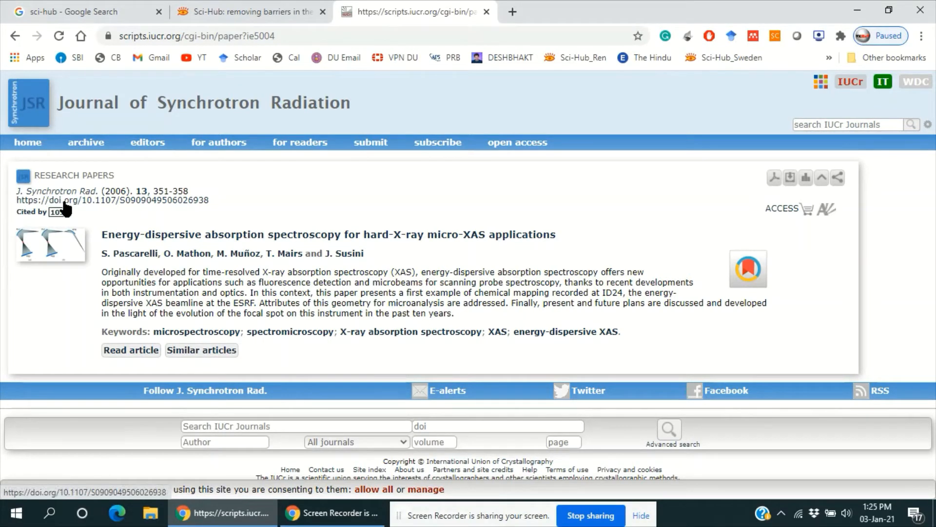
Copy the article's doi.org link address for submission to Sci-Hub
{"action": "right_click", "coordinate": [125, 200]}
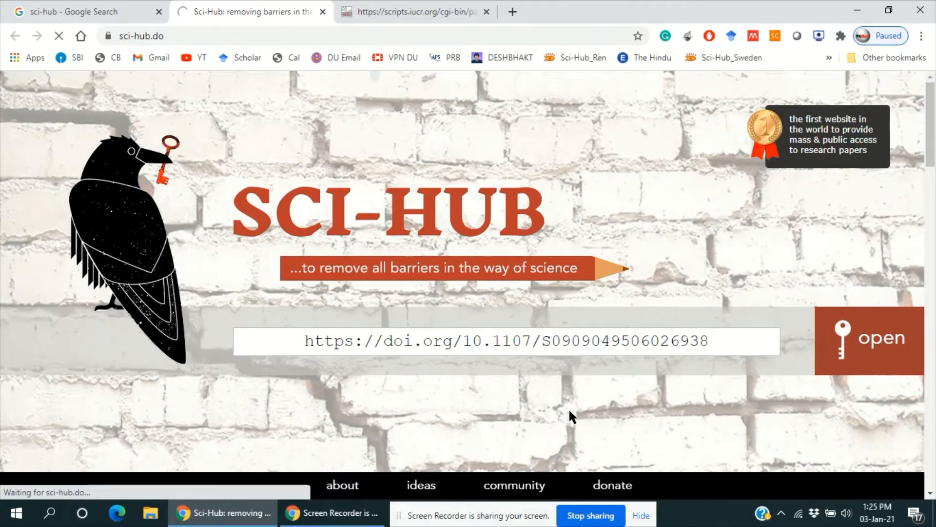
Read the 8-page PDF Sci-Hub loaded, then return to the journal article page
{"action": "left_click", "coordinate": [882, 337]}
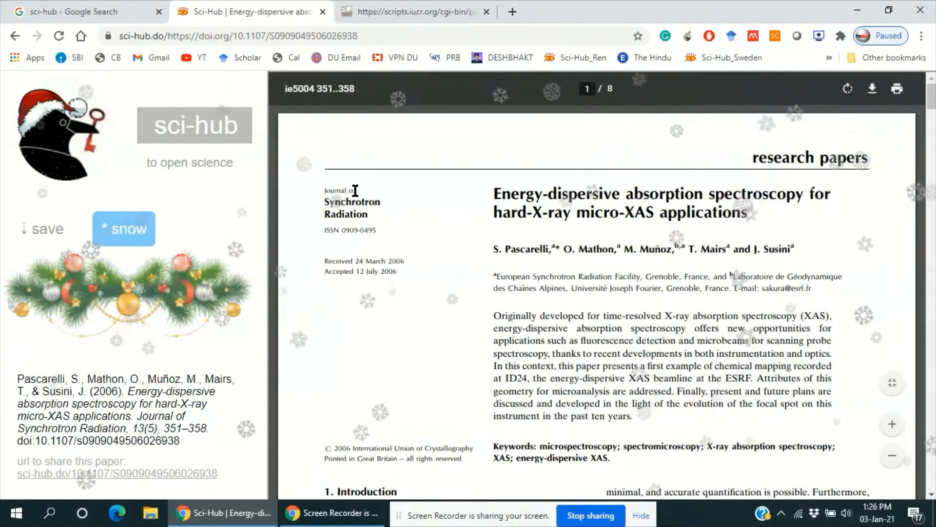
{"action": "mouse_move", "coordinate": [630, 315]}
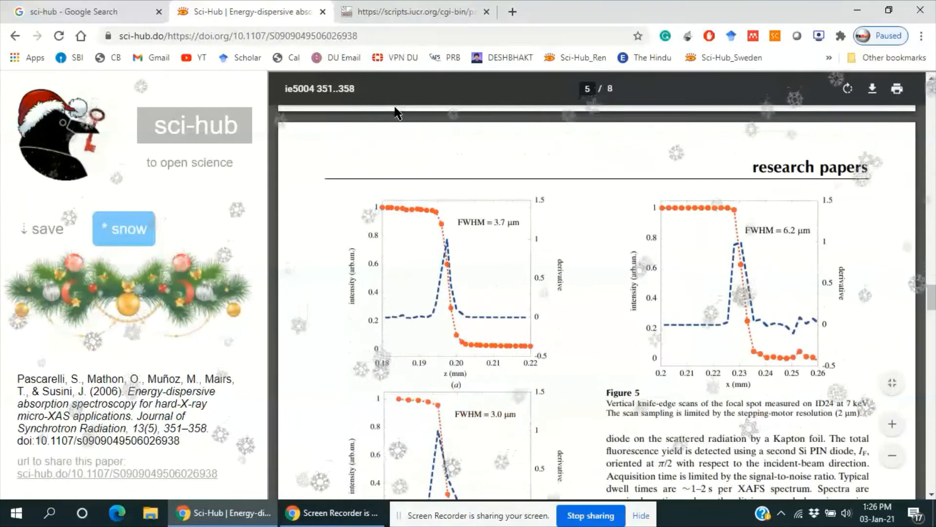
{"action": "left_click", "coordinate": [415, 12]}
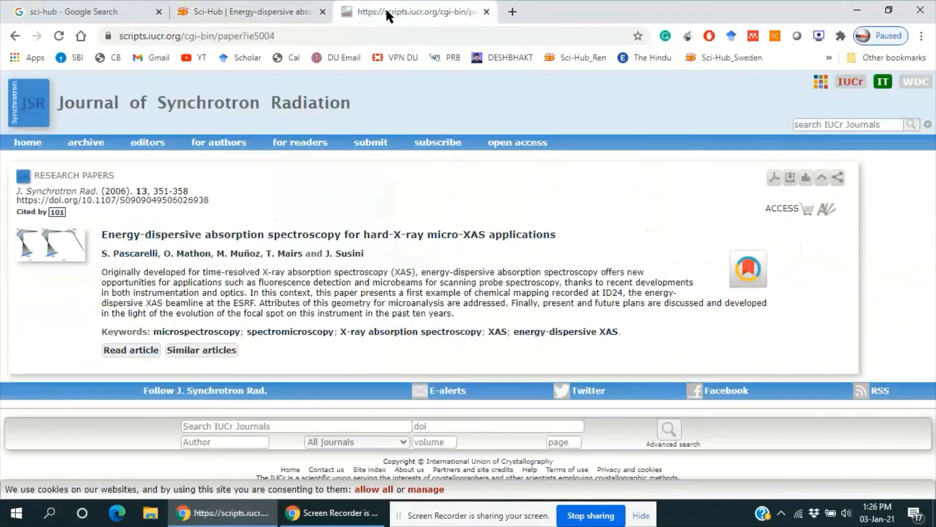
{"action": "mouse_move", "coordinate": [554, 242]}
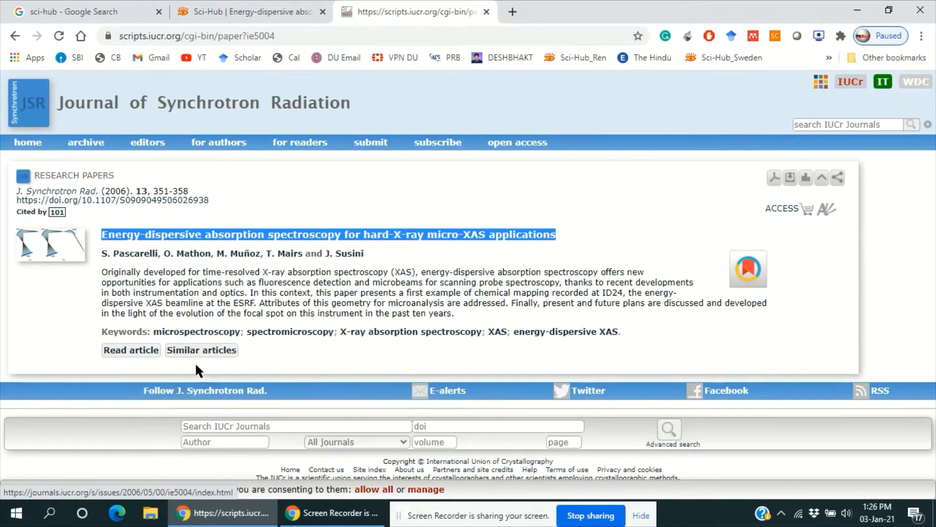
Open the sci-hub.ren mirror in a new tab after copying the article title
{"action": "left_click", "coordinate": [251, 11]}
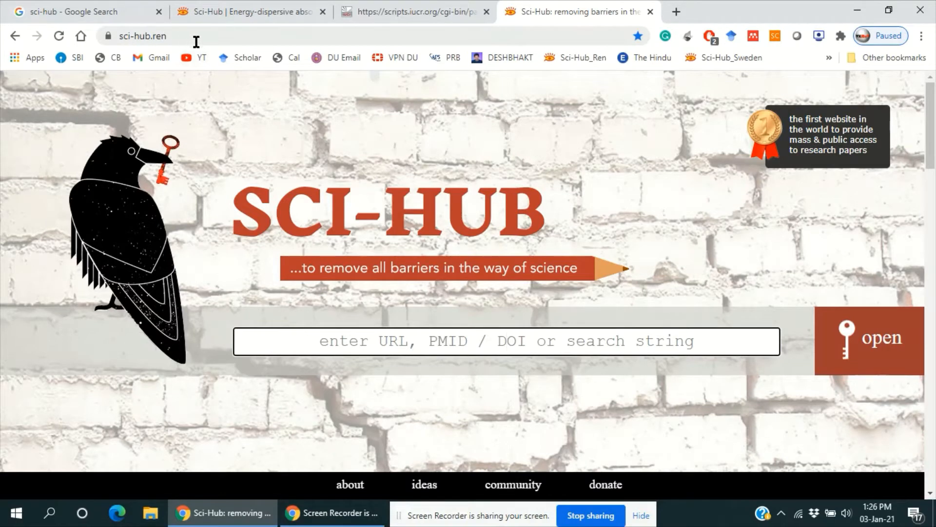
{"action": "mouse_move", "coordinate": [234, 296]}
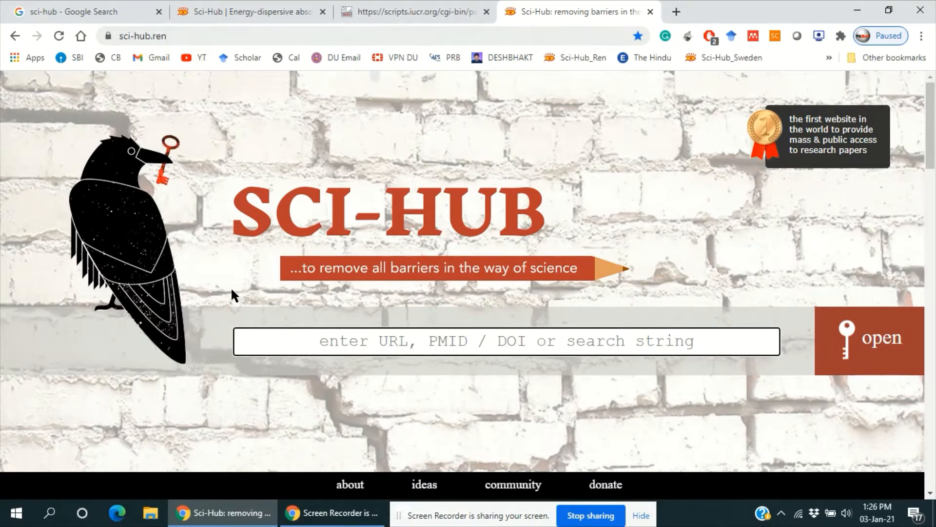
{"action": "mouse_move", "coordinate": [393, 305]}
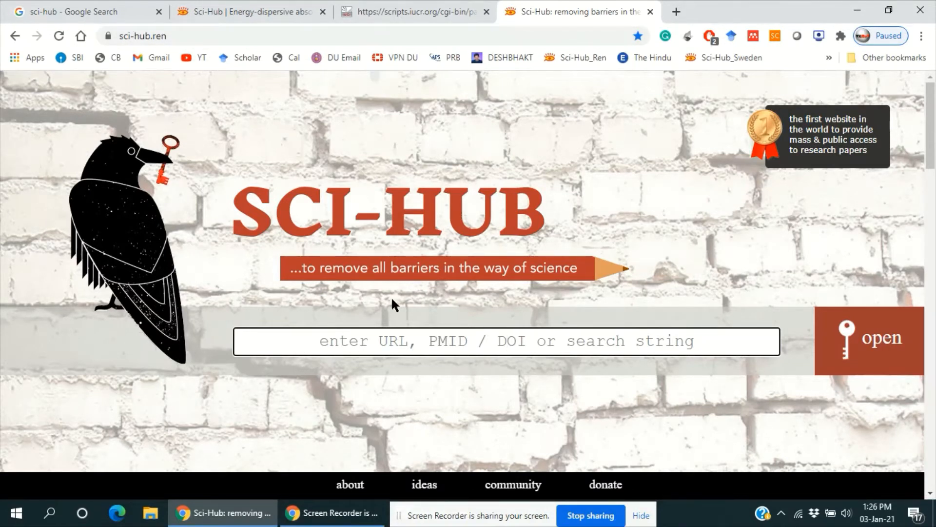
Search sci-hub.ren by the article title so the energy-dispersive XAS PDF opens
{"action": "type", "text": "tion spectroscopy for hard-X-ray micro-XAS applications"}
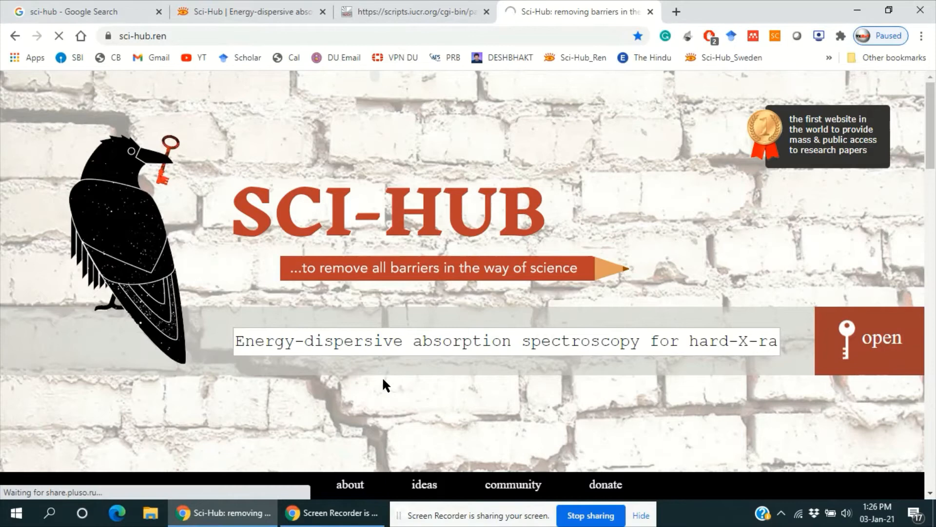
{"action": "left_click", "coordinate": [868, 340]}
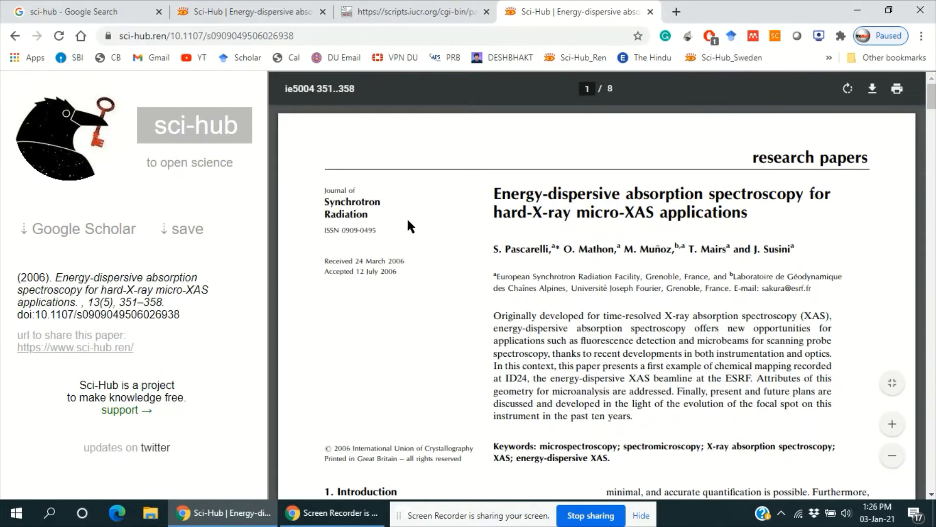
{"action": "mouse_move", "coordinate": [368, 268]}
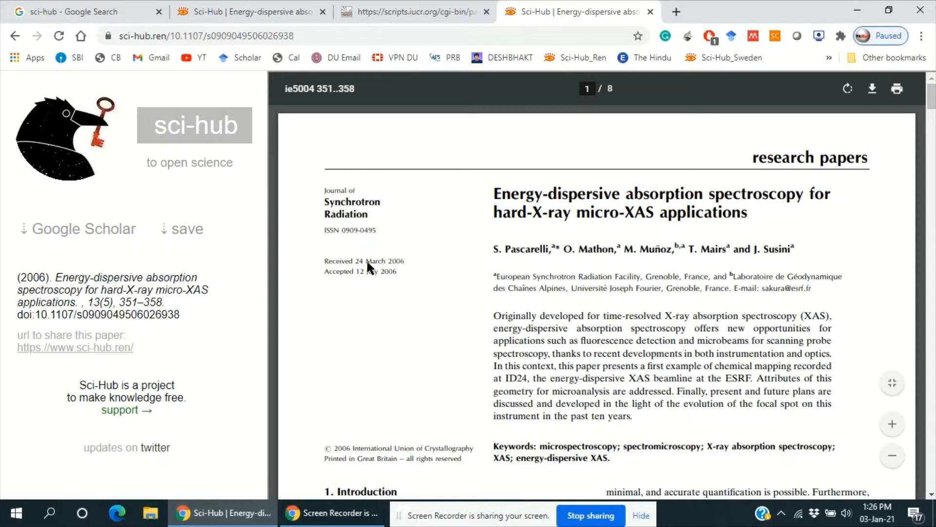
{"action": "mouse_move", "coordinate": [574, 192]}
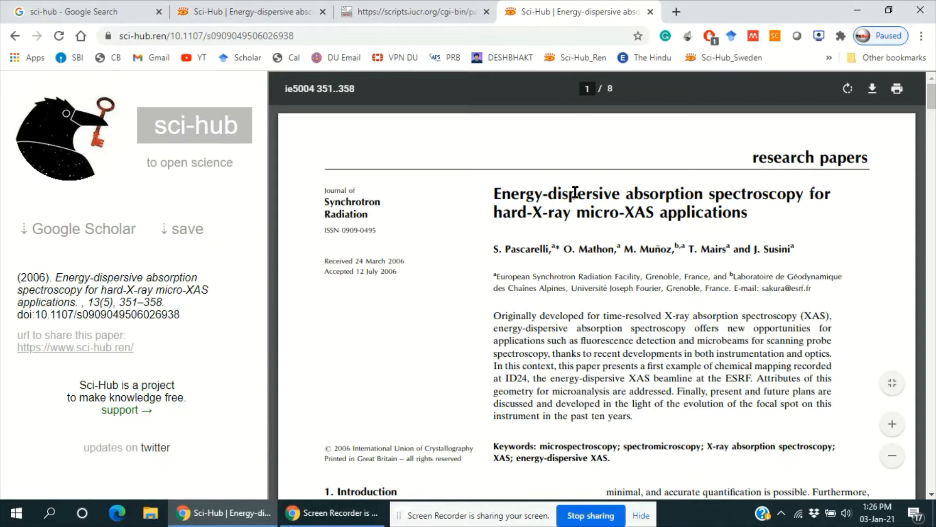
{"action": "mouse_move", "coordinate": [673, 57]}
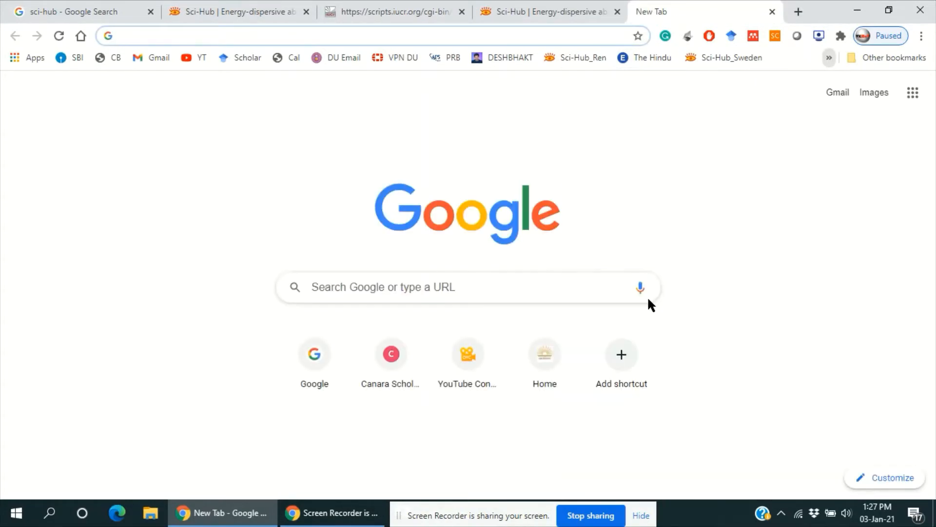
Go to booksc.org and search Z-Library for the article title
{"action": "type", "text": "booksc.org"}
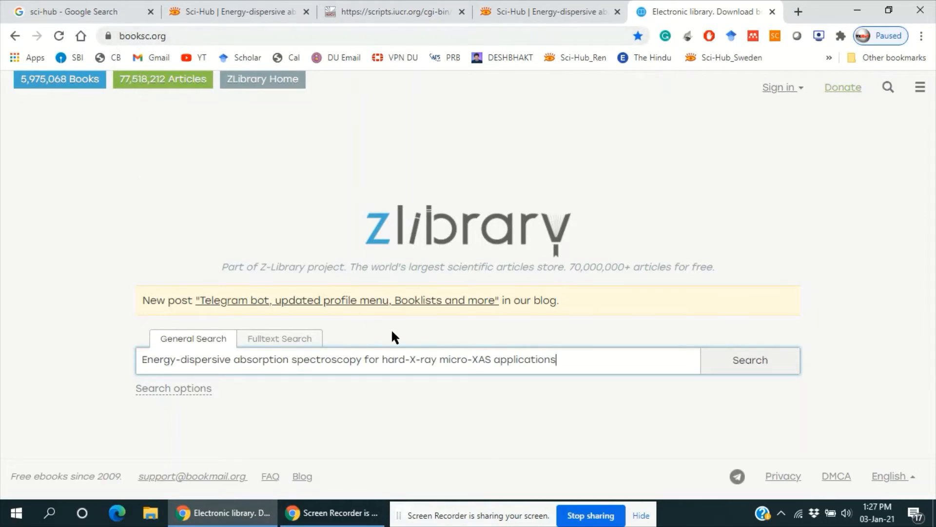
{"action": "left_click", "coordinate": [749, 360]}
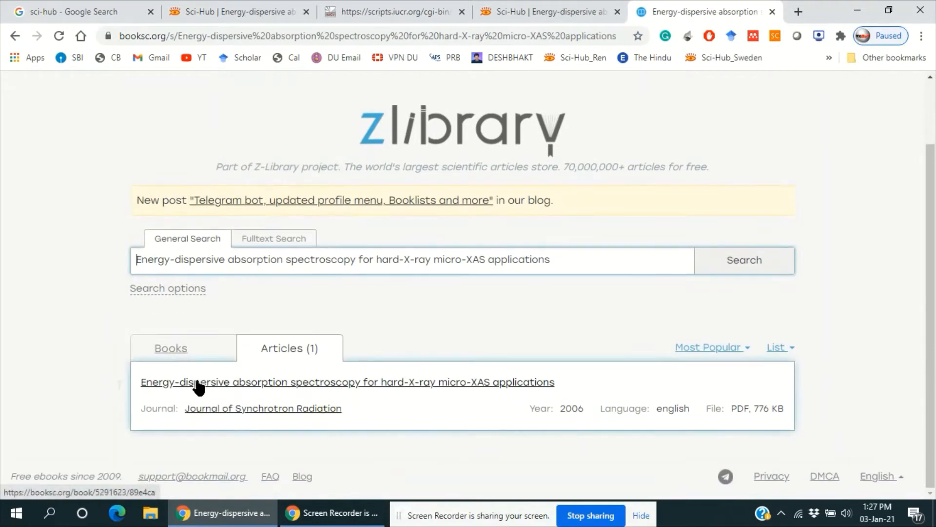
{"action": "mouse_move", "coordinate": [206, 392]}
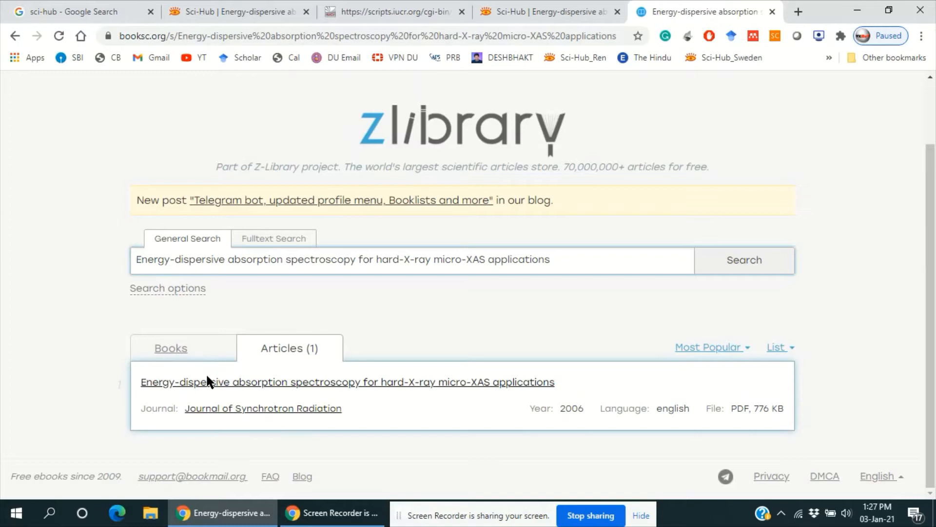
Open the article's details page with its 8-page, 776 KB PDF download
{"action": "left_click", "coordinate": [348, 382]}
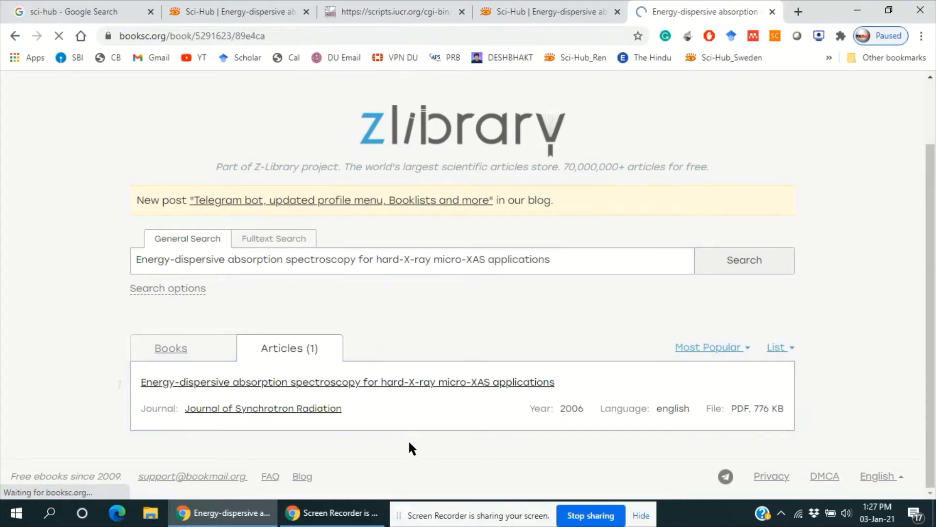
{"action": "left_click", "coordinate": [347, 382]}
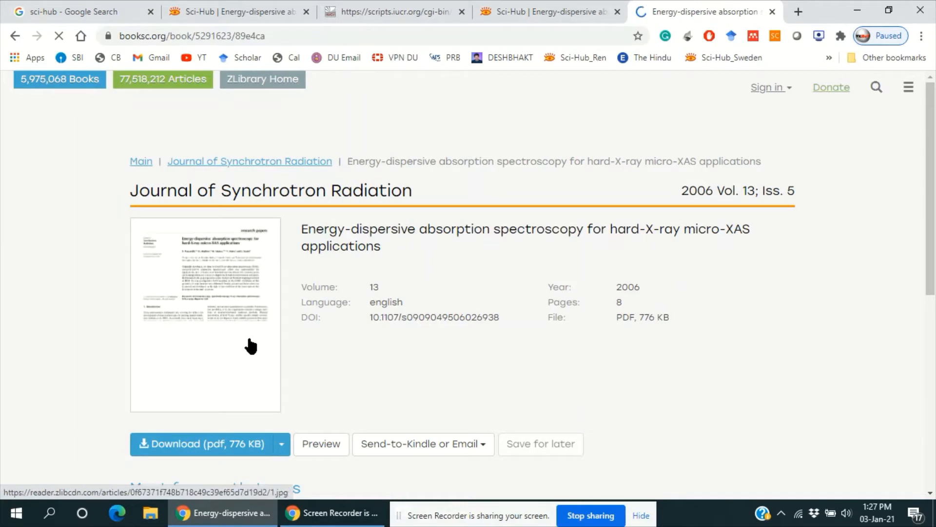
{"action": "scroll", "scroll_direction": "down", "scroll_amount": 3}
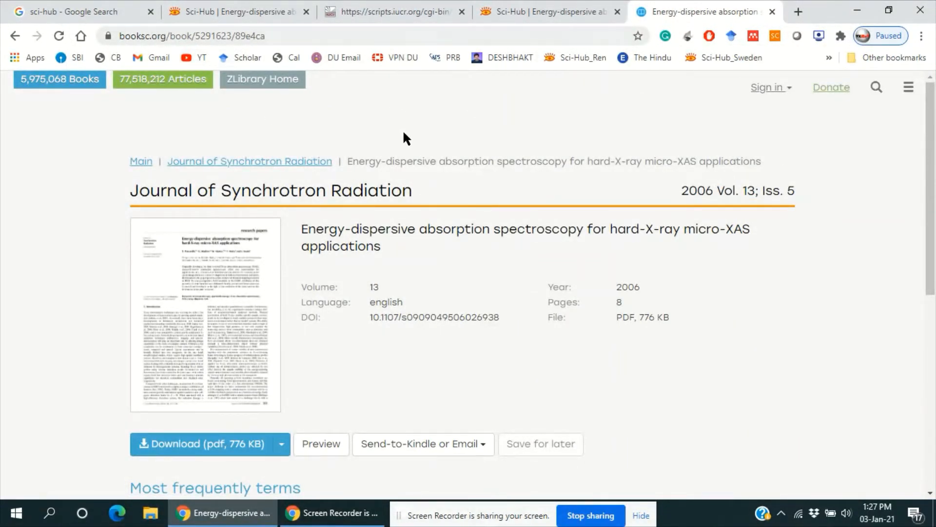
{"action": "scroll", "scroll_direction": "down", "scroll_amount": 3}
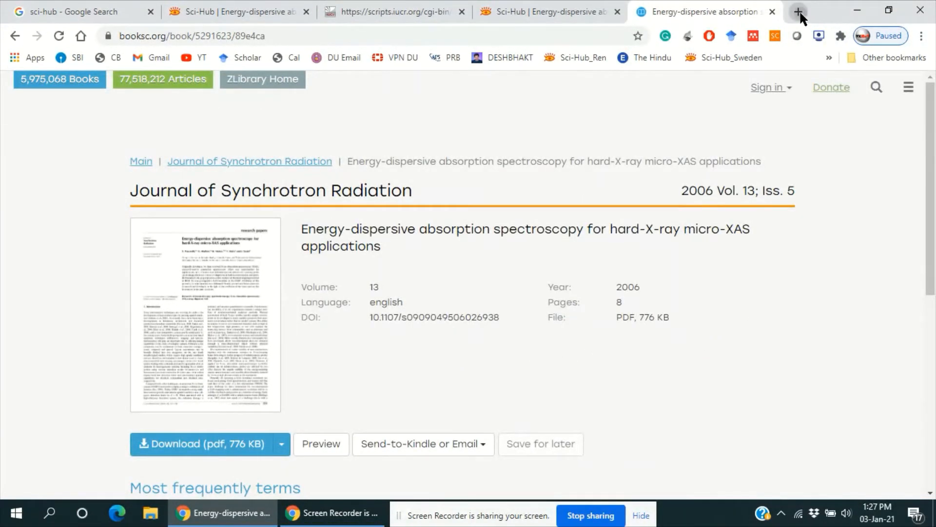
Open Z-Library from bookmarks in a fresh tab and search the pasted article title
{"action": "left_click", "coordinate": [798, 11]}
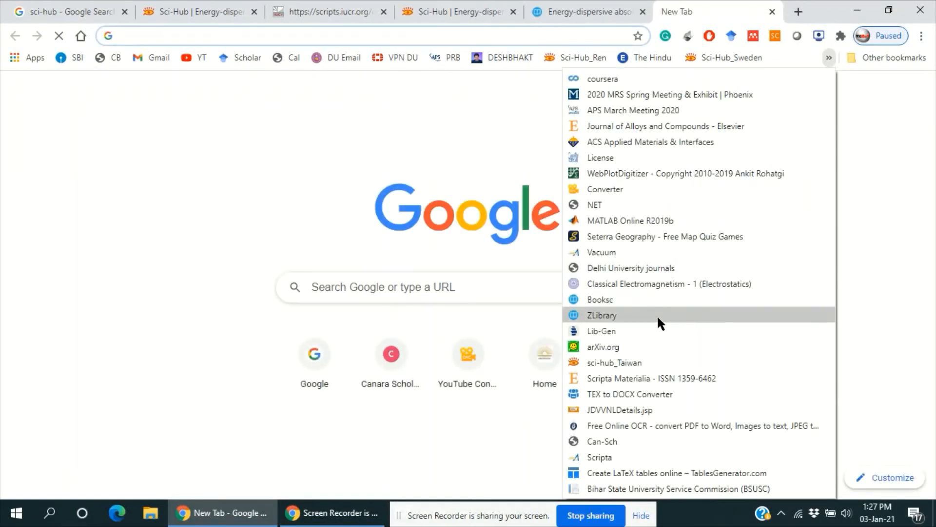
{"action": "left_click", "coordinate": [601, 315]}
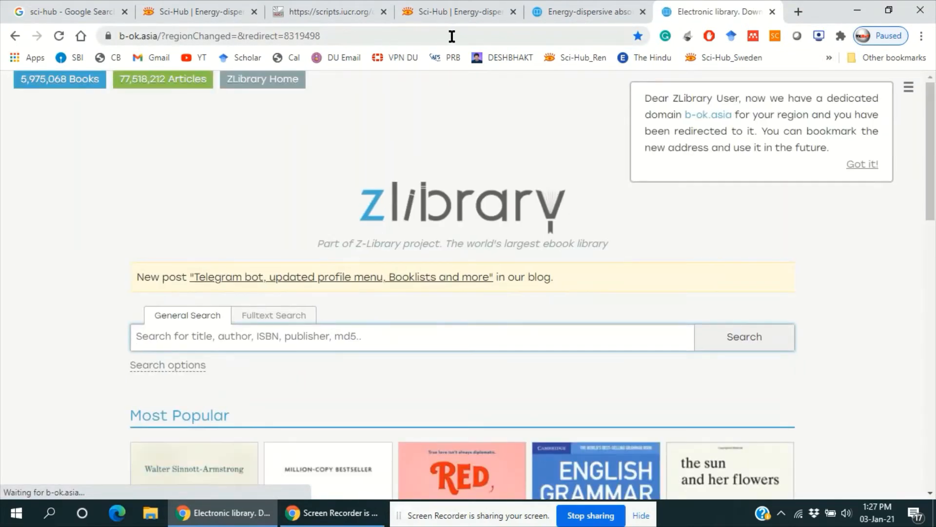
{"action": "right_click", "coordinate": [239, 337]}
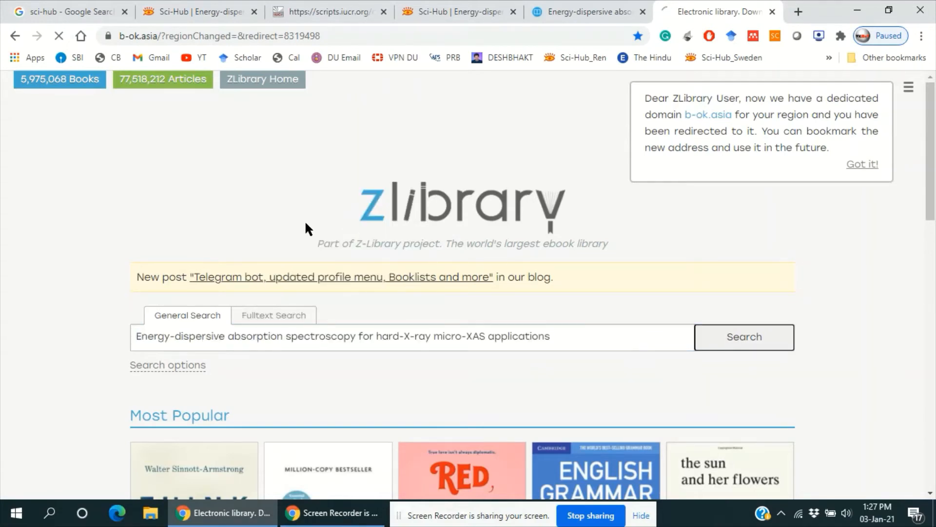
{"action": "left_click", "coordinate": [747, 337]}
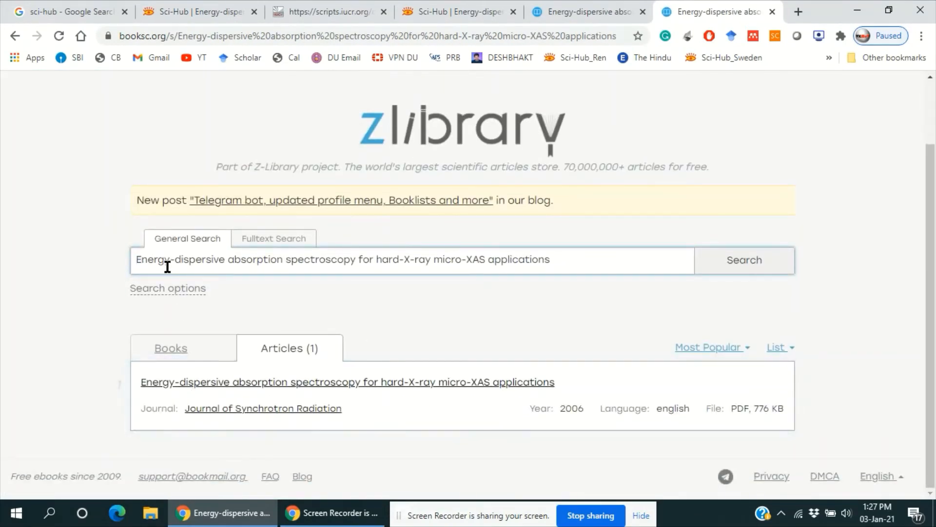
Search Z-Library for feynman and browse the 500+ book results led by the Feynman Lectures
{"action": "left_click", "coordinate": [347, 382]}
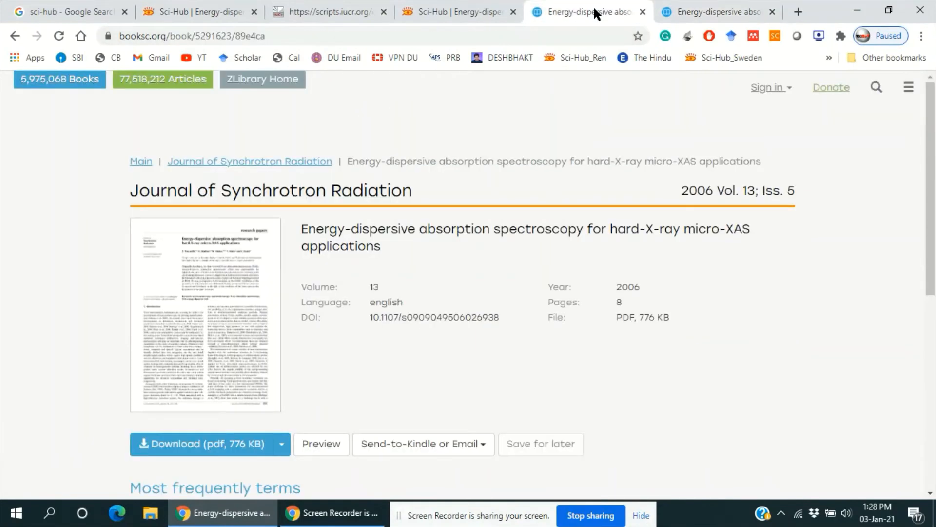
{"action": "mouse_move", "coordinate": [464, 148]}
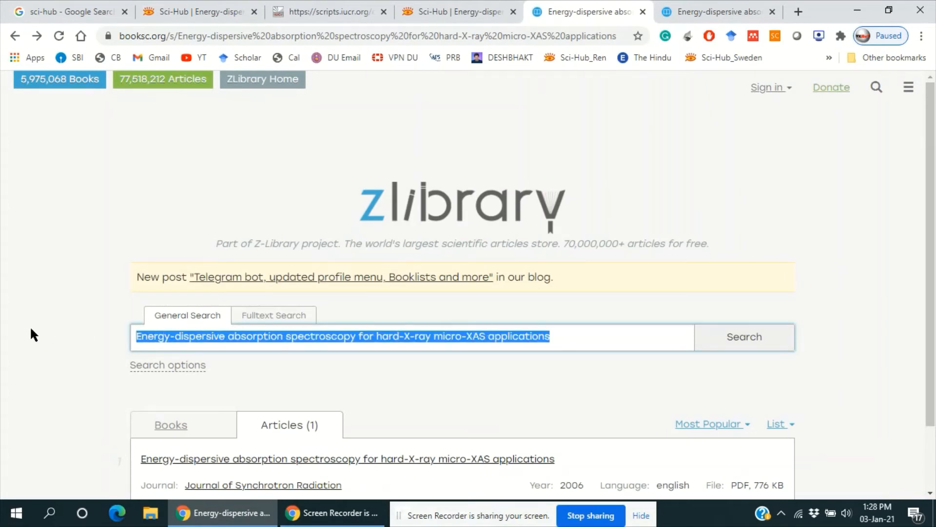
{"action": "type", "text": "fen"}
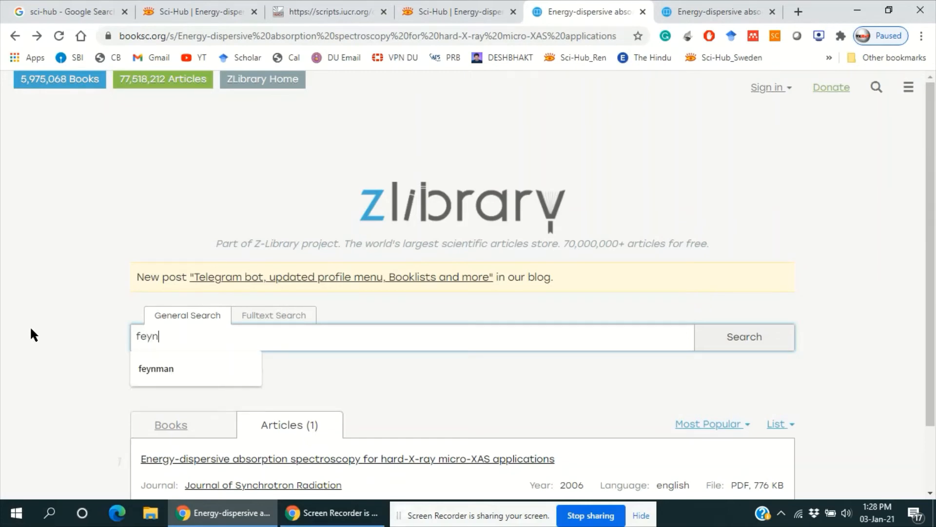
{"action": "left_click", "coordinate": [155, 368]}
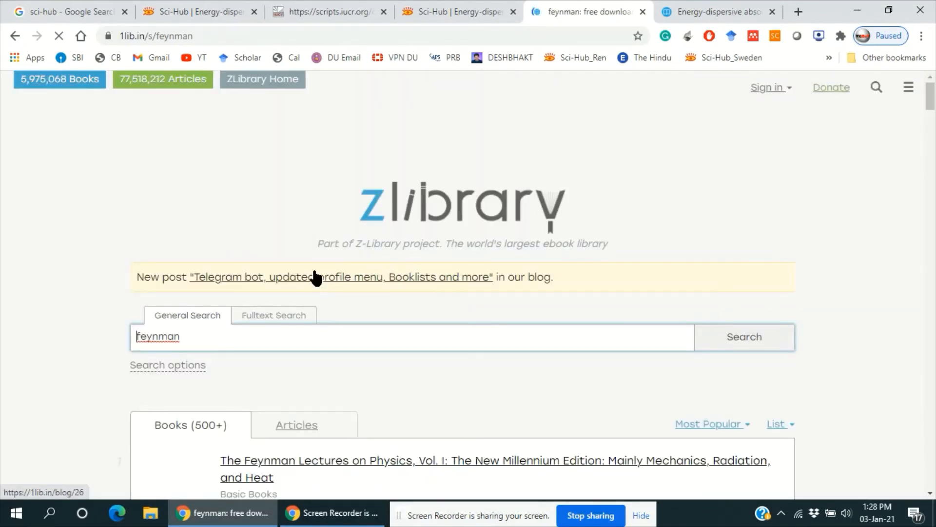
{"action": "scroll", "scroll_direction": "down", "scroll_amount": 3}
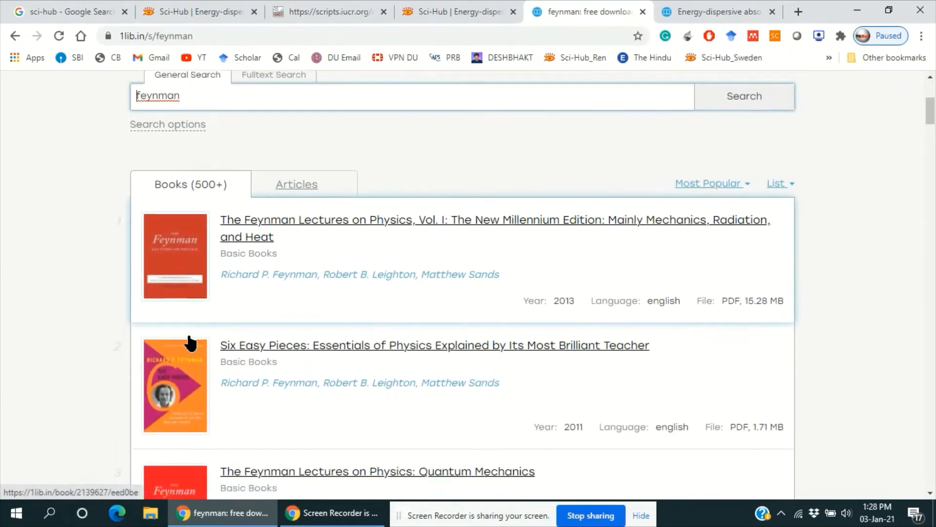
{"action": "scroll", "scroll_direction": "down", "scroll_amount": 3}
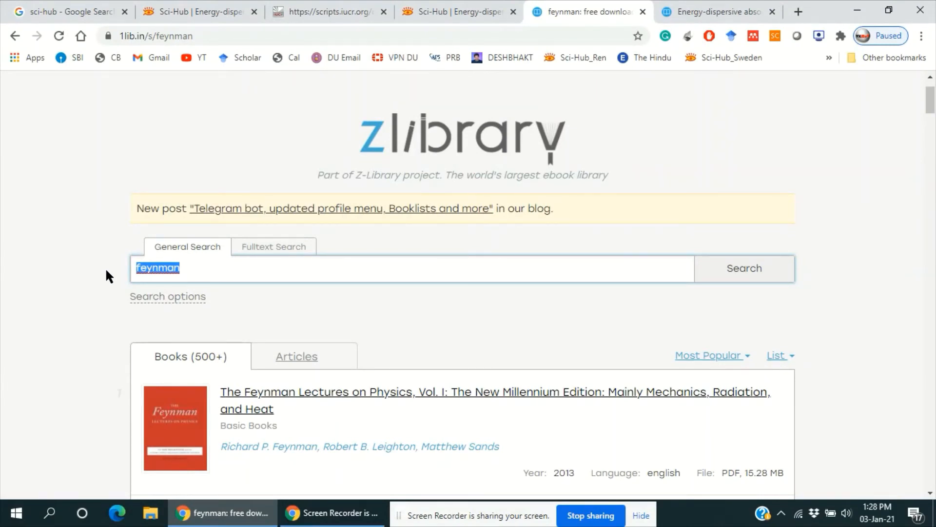
Search Z-Library for 'walter lewin' and open the For the Love of Physics book page
{"action": "type", "text": "walter"}
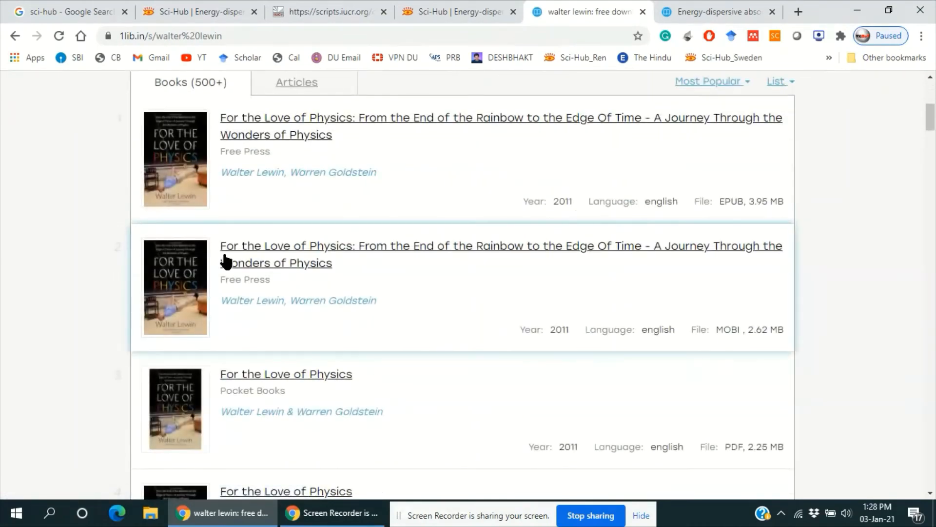
{"action": "scroll", "scroll_direction": "down", "scroll_amount": 3}
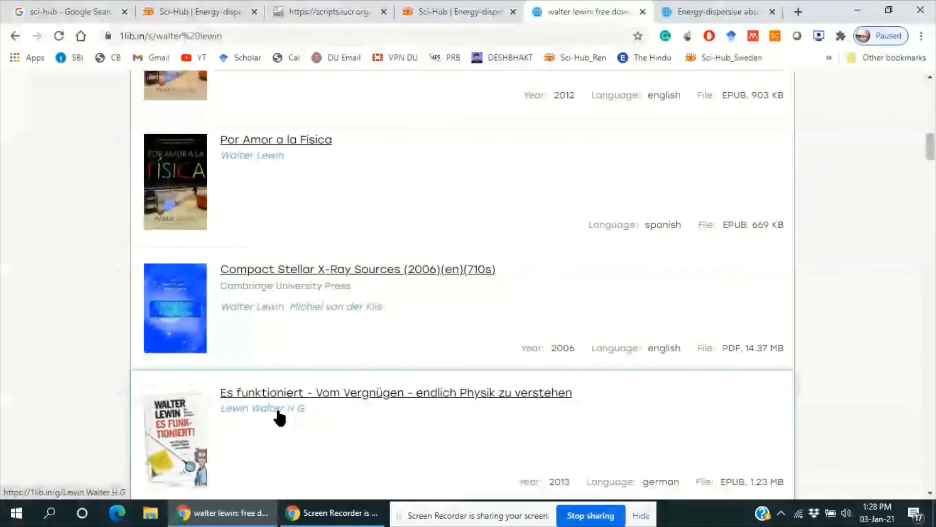
{"action": "scroll", "scroll_direction": "up", "scroll_amount": 3}
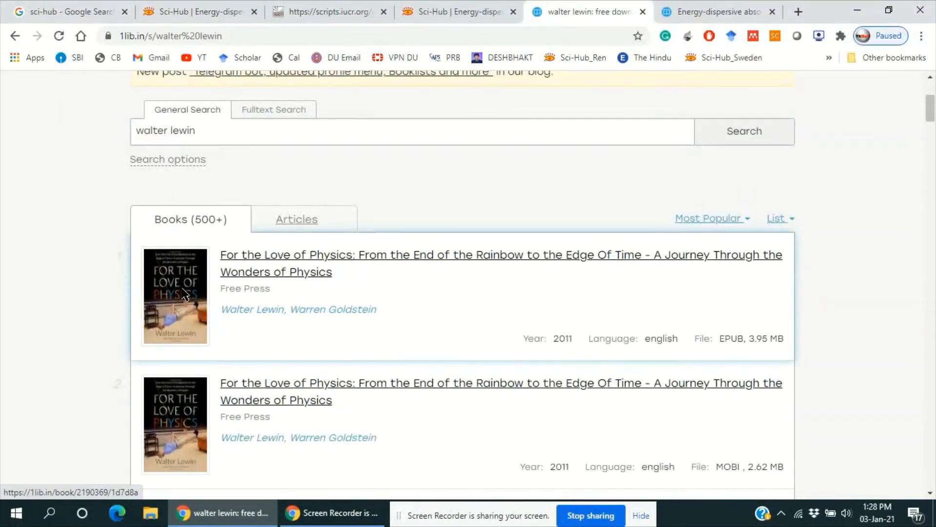
{"action": "left_click", "coordinate": [500, 263]}
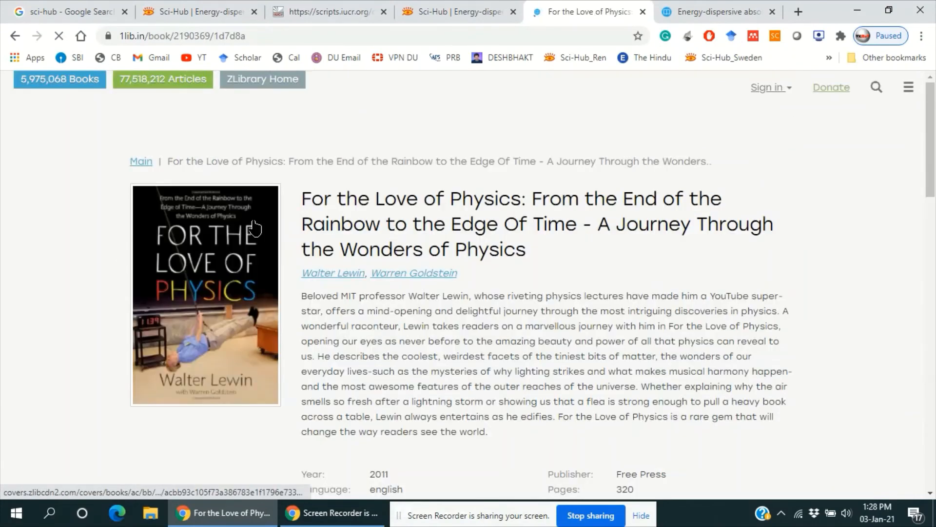
Review the 3.95 MB EPUB offering, then return to the Sci-Hub paper tab
{"action": "scroll", "scroll_direction": "down", "scroll_amount": 3}
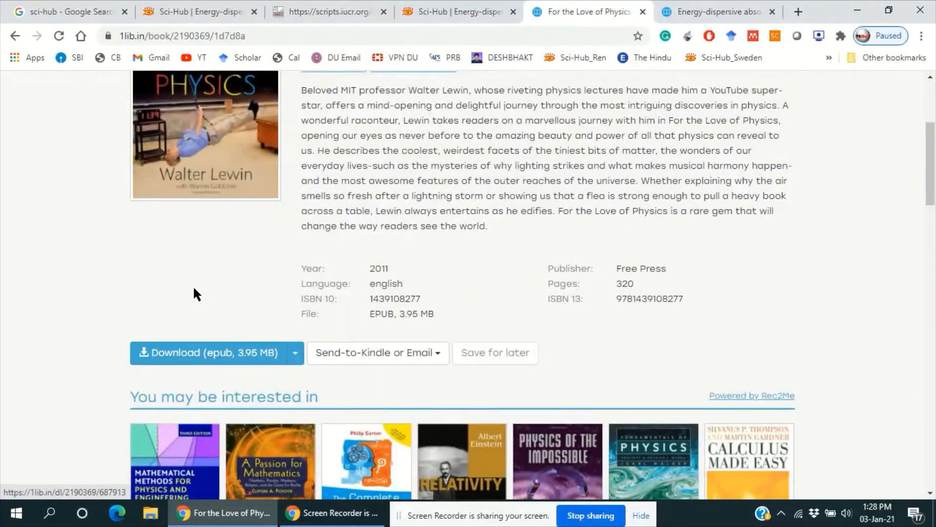
{"action": "left_click", "coordinate": [457, 11]}
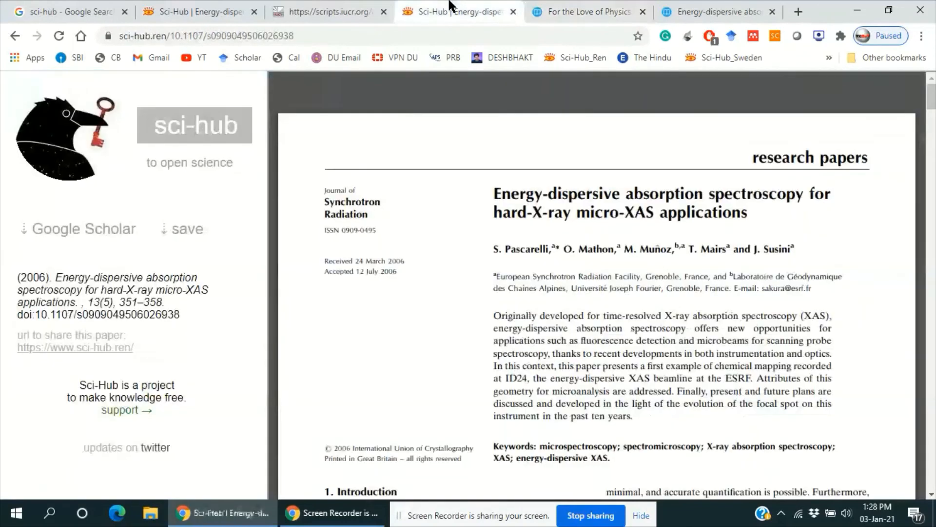
Return to the Z-Library article results tab showing the single 776 KB PDF result
{"action": "left_click", "coordinate": [323, 11]}
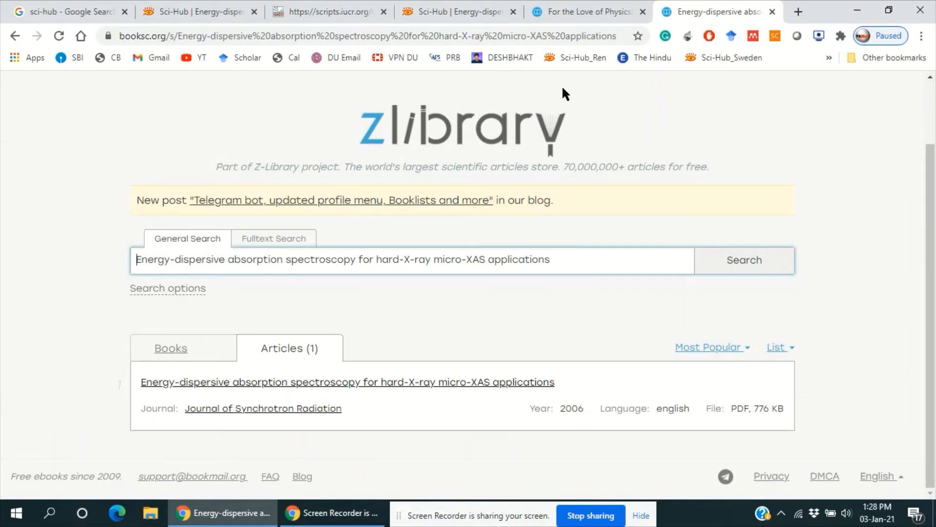
{"action": "mouse_move", "coordinate": [500, 115]}
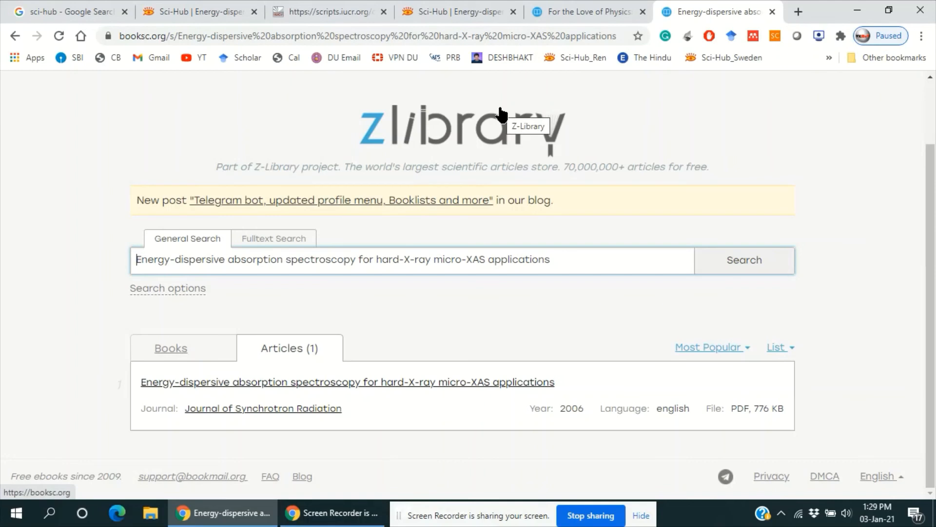
{"action": "mouse_move", "coordinate": [618, 221]}
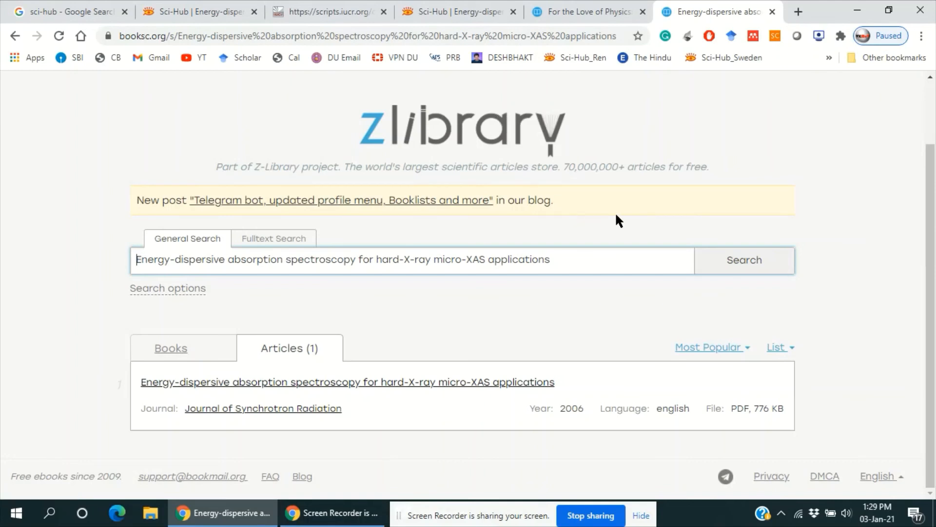
{"action": "mouse_move", "coordinate": [606, 353]}
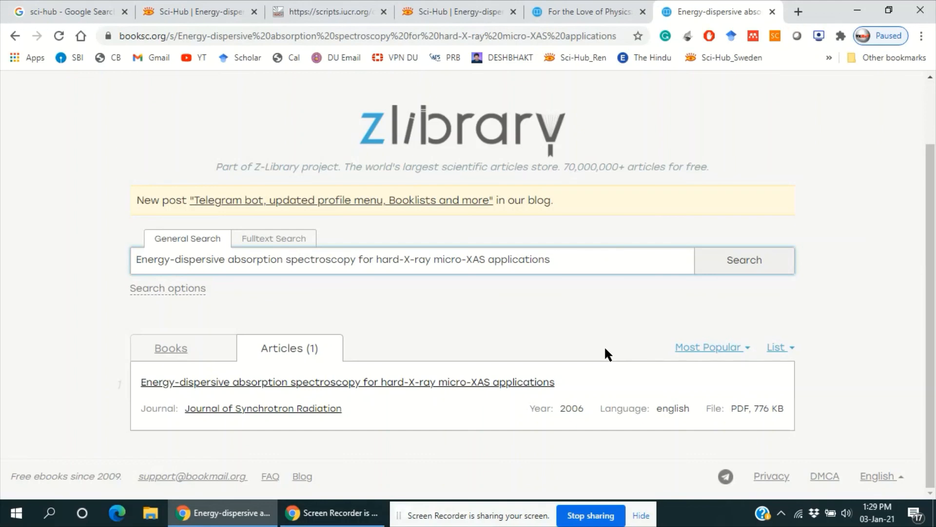